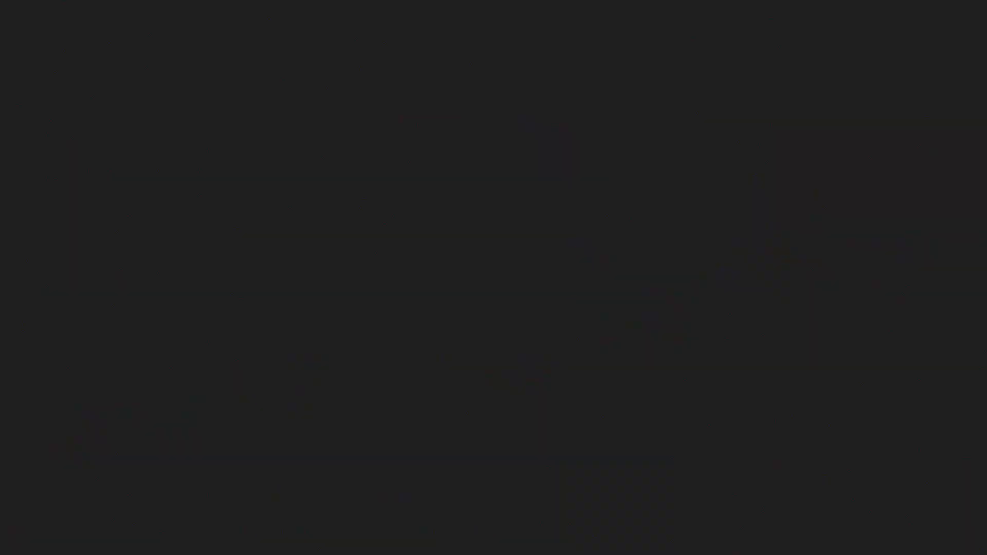
pyautogui.write('BRIAN DOUGLAS WELLS')
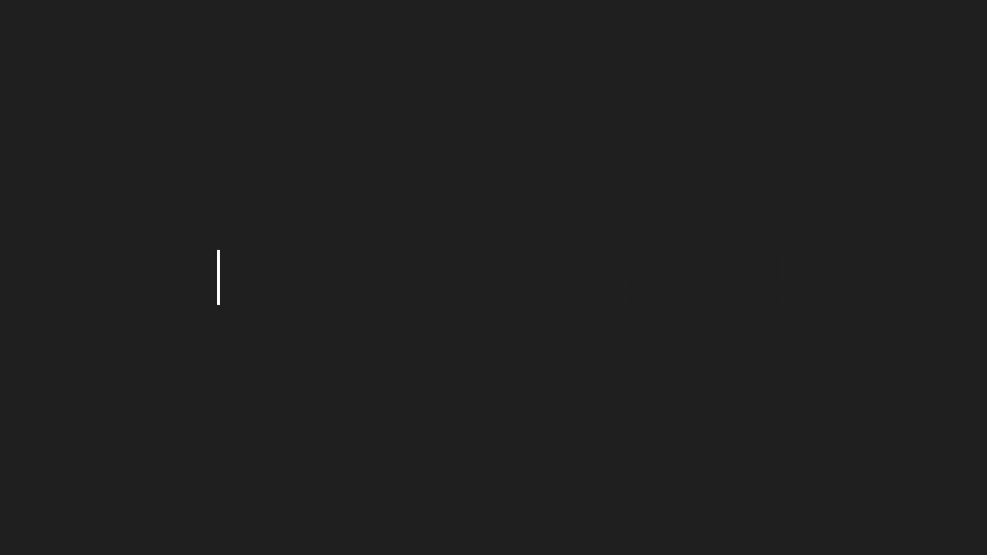
pyautogui.write('Příběh lupiče s bombou kole')
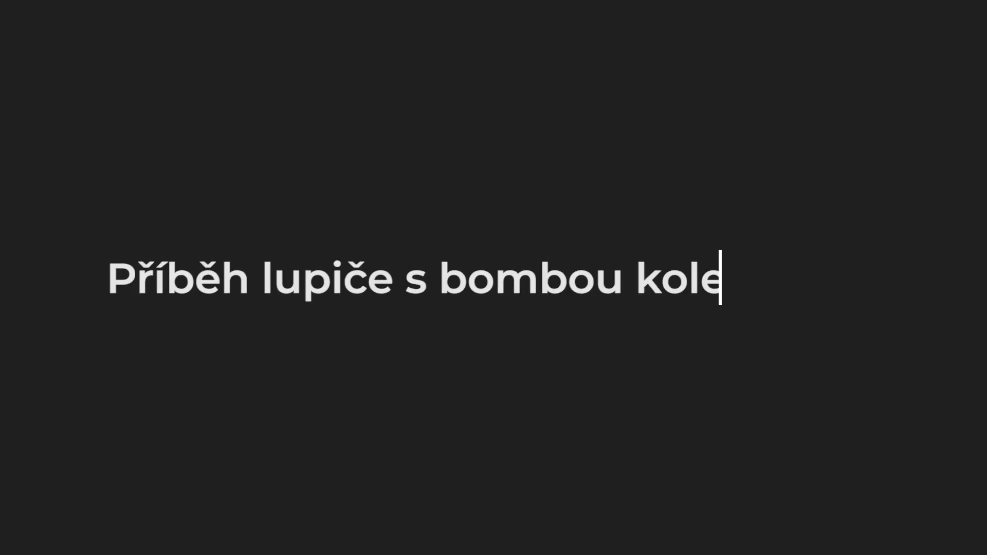
pyautogui.write('m krku')
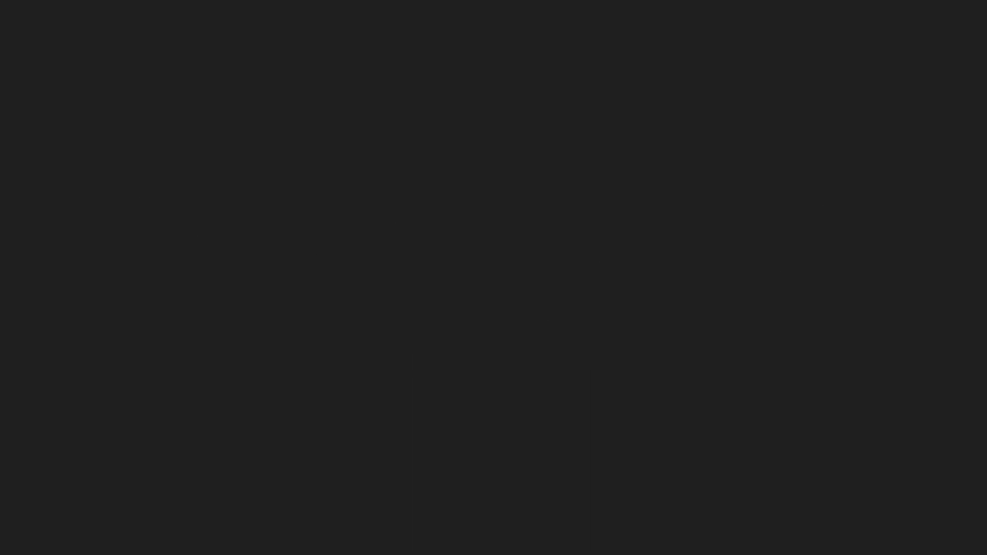
pyautogui.write('Kapitola první')
pyautogui.write('Zá')
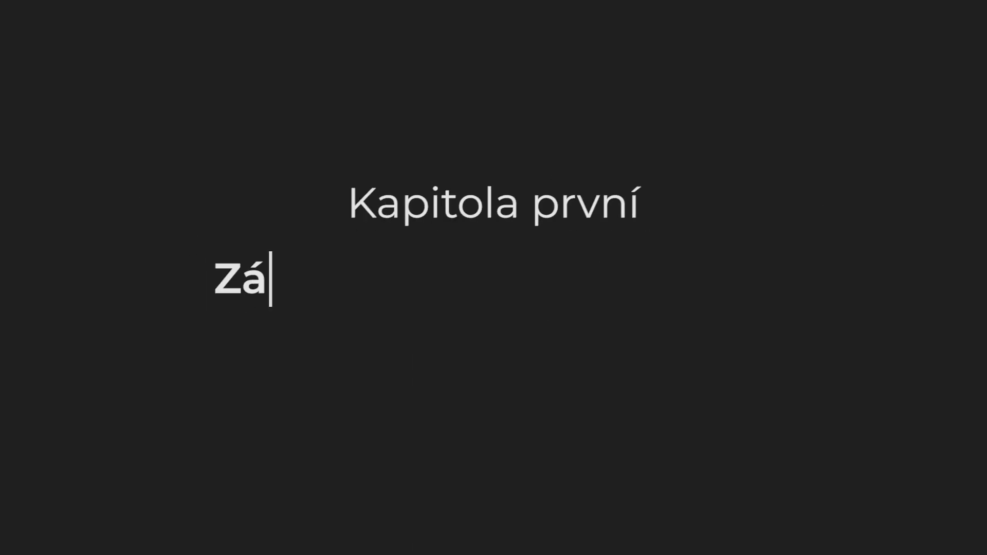
pyautogui.write('hadná bankovní loupež')
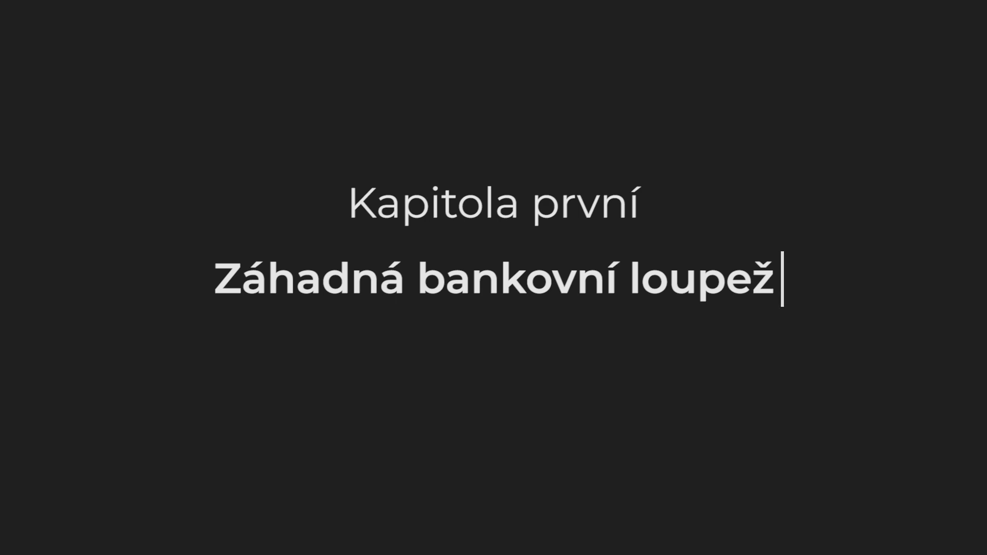